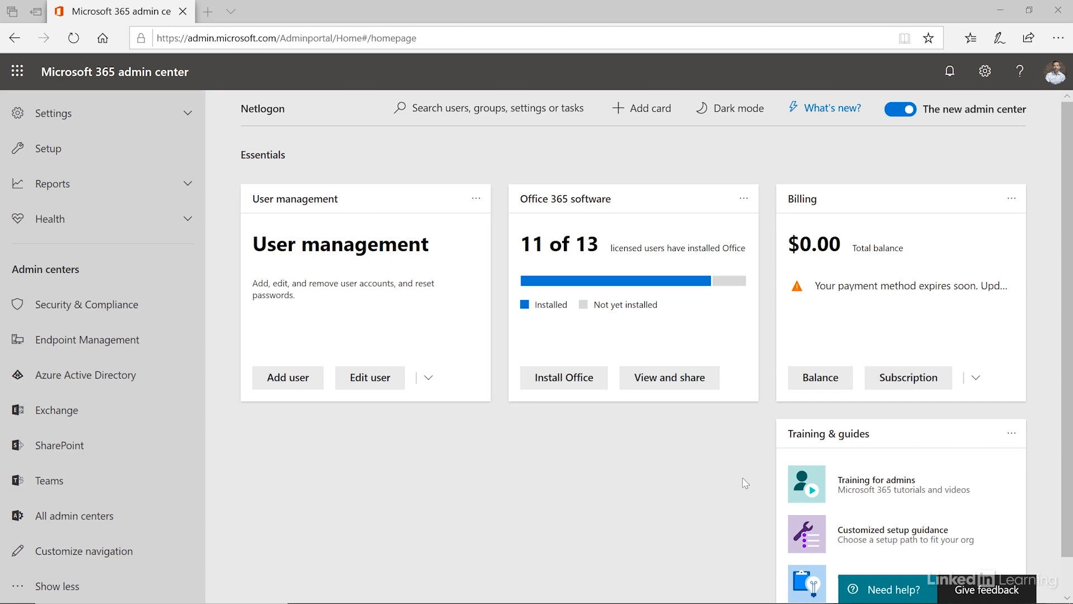
mouse_move(723, 481)
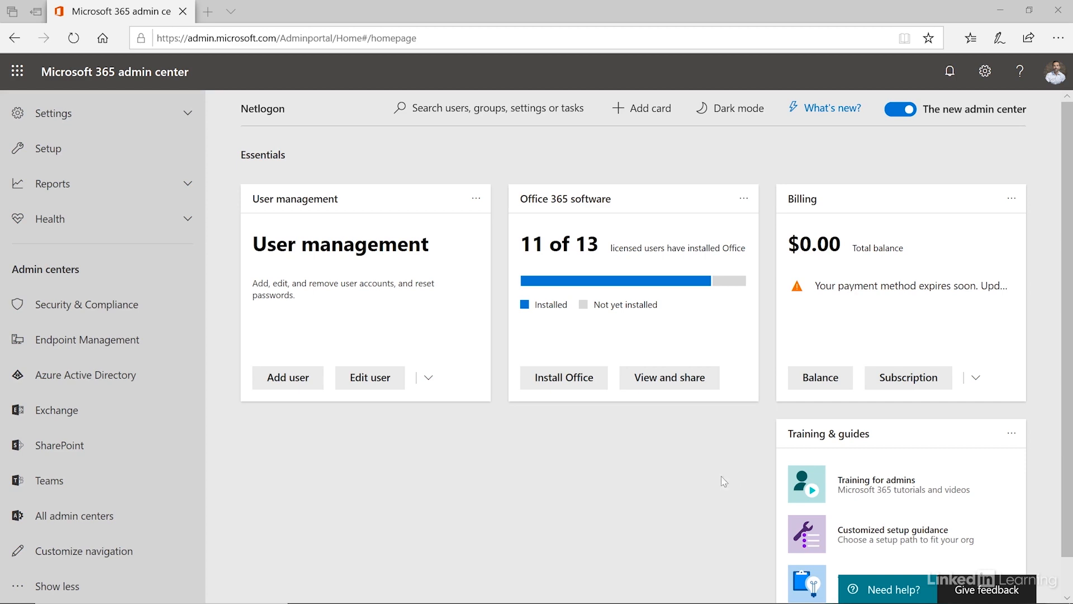
mouse_move(137, 418)
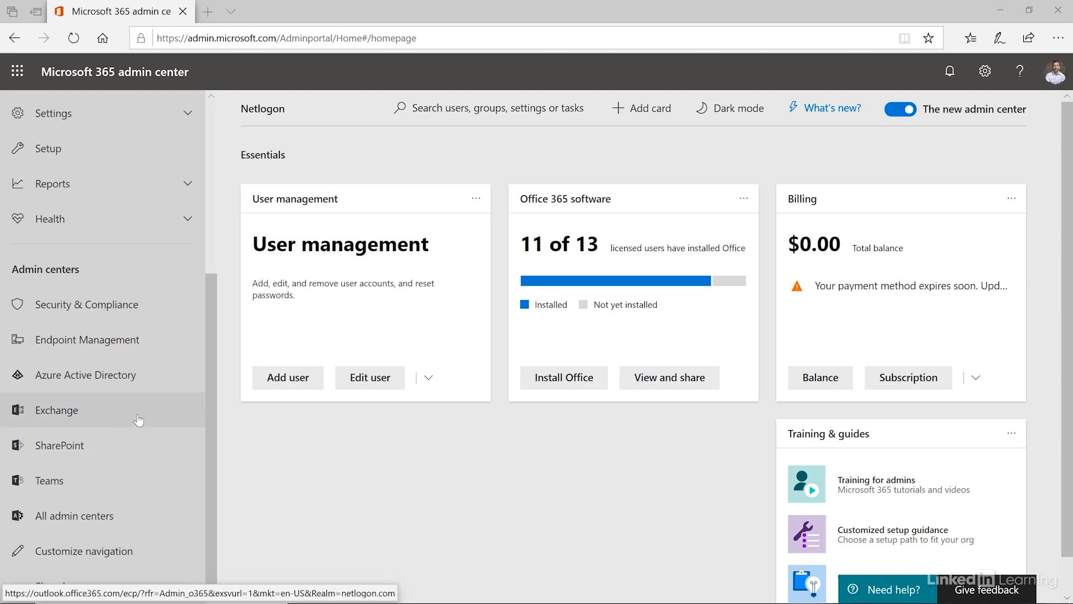
- Launch Exchange from the Admin centers list so it opens in a new tab
left_click(56, 409)
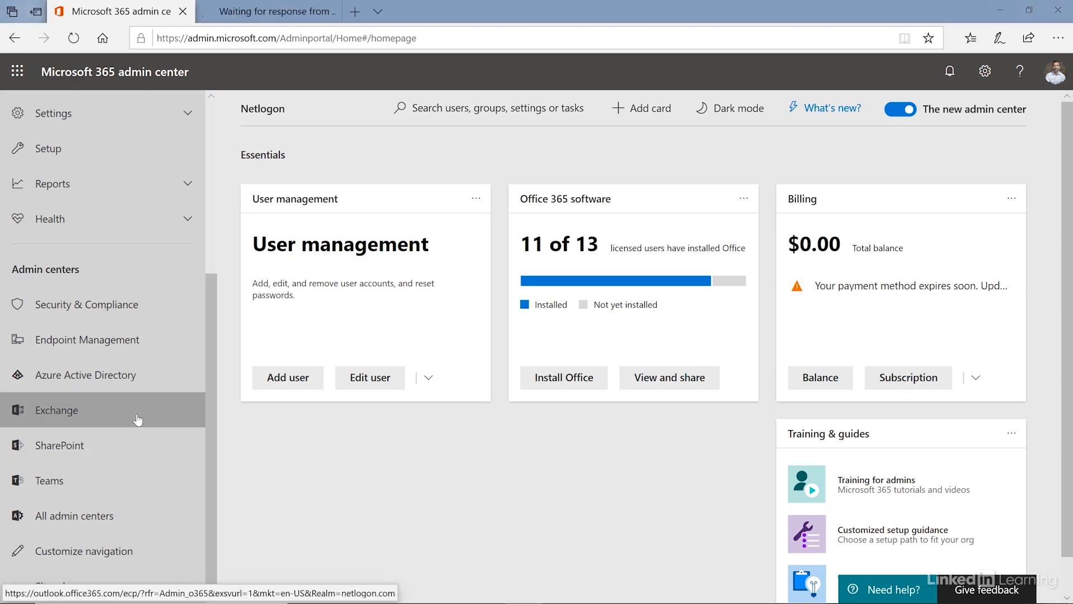
- Switch to the new Exchange tab and let its Welcome dashboard finish loading
left_click(56, 409)
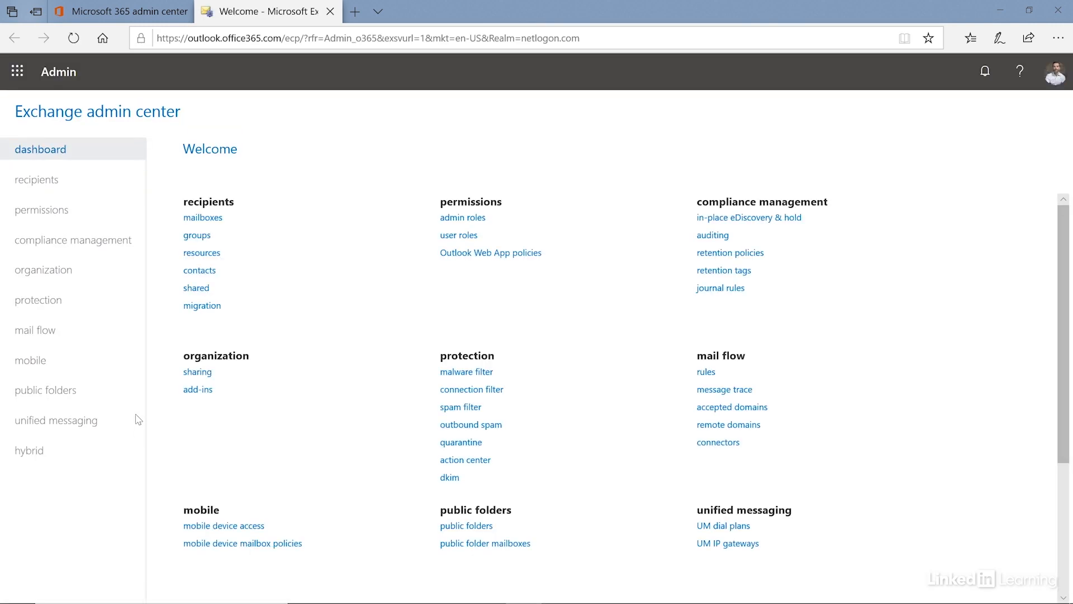
mouse_move(396, 267)
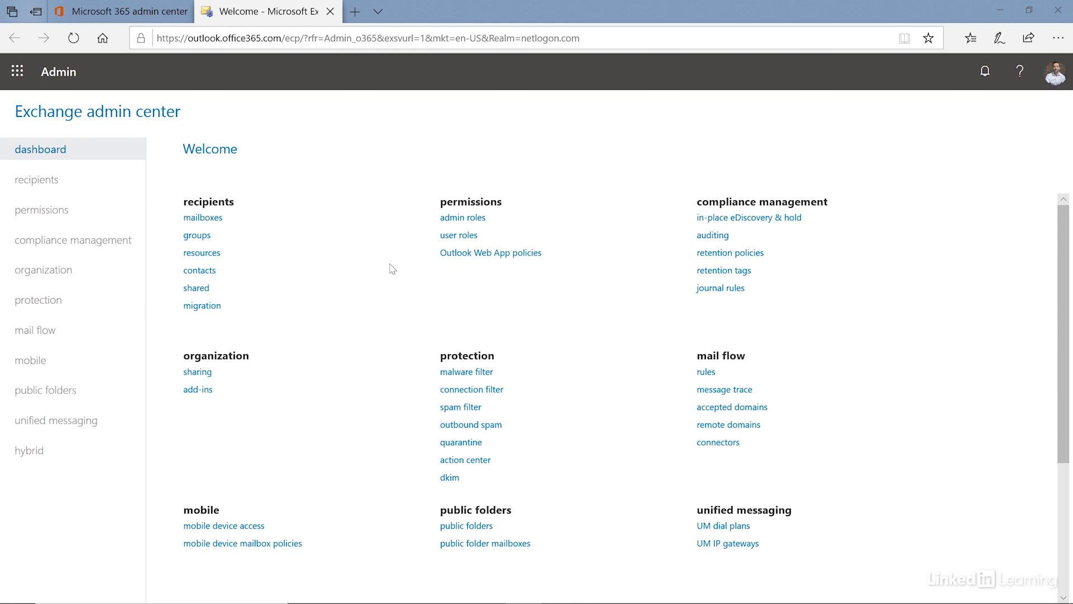
- View the recipients mailbox list, then open compliance management's in-place eDiscovery & hold page
left_click(37, 180)
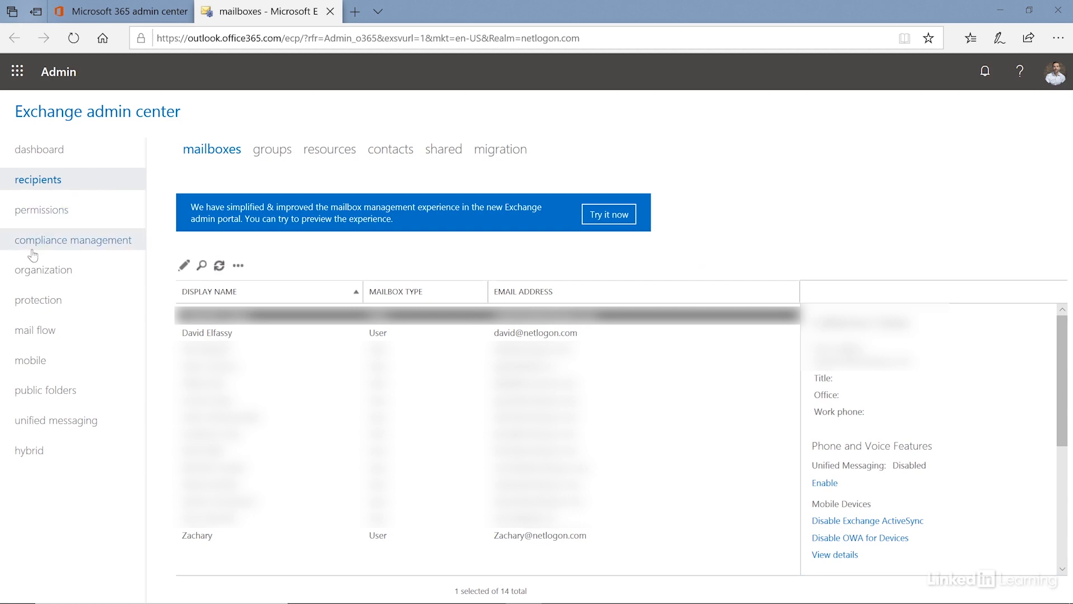
mouse_move(100, 568)
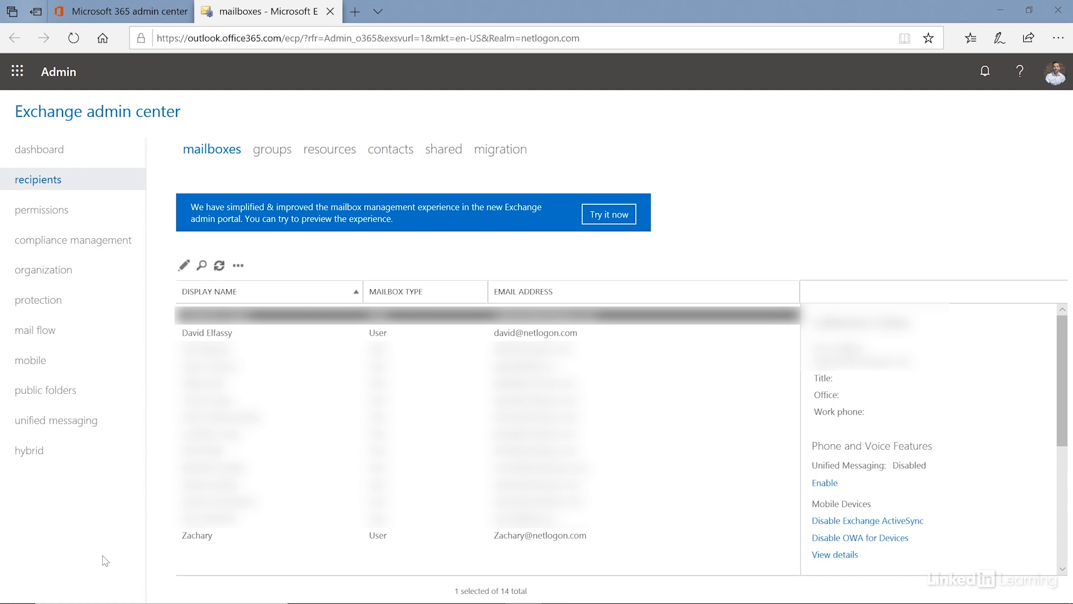
mouse_move(117, 543)
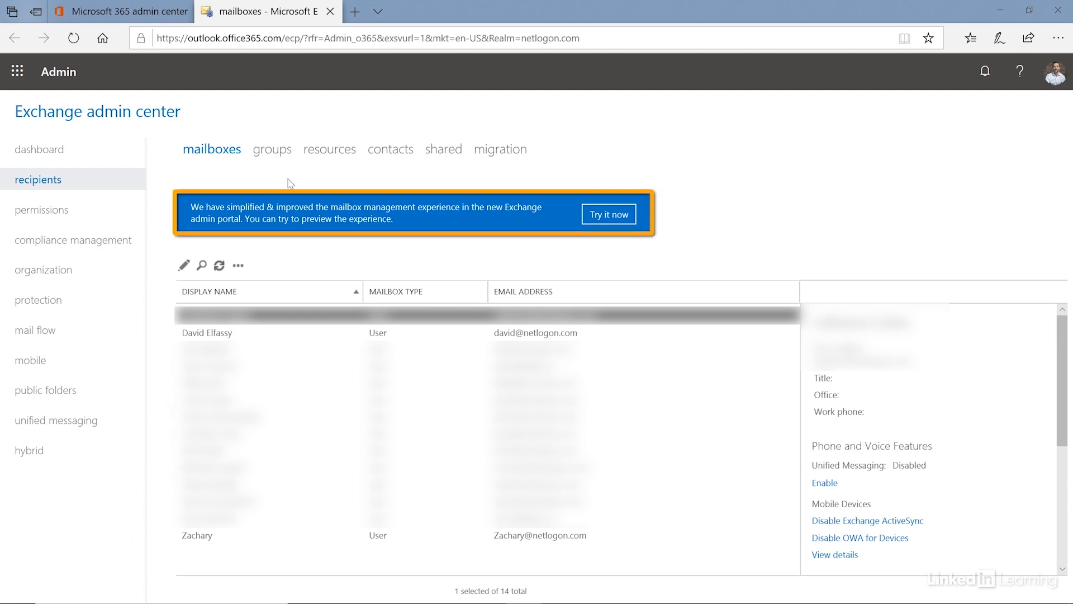
mouse_move(608, 214)
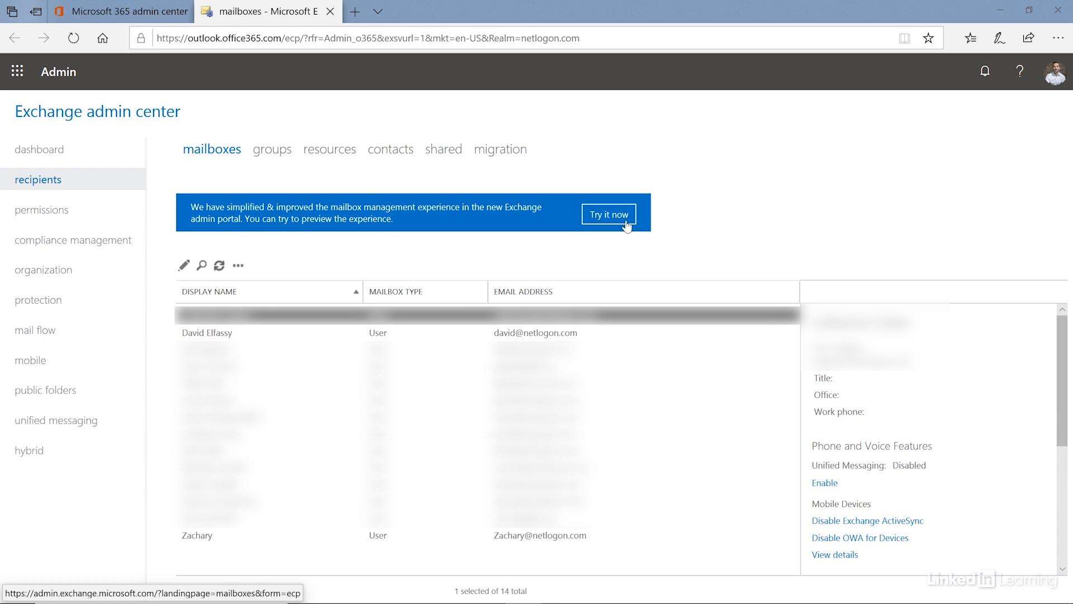
mouse_move(130, 229)
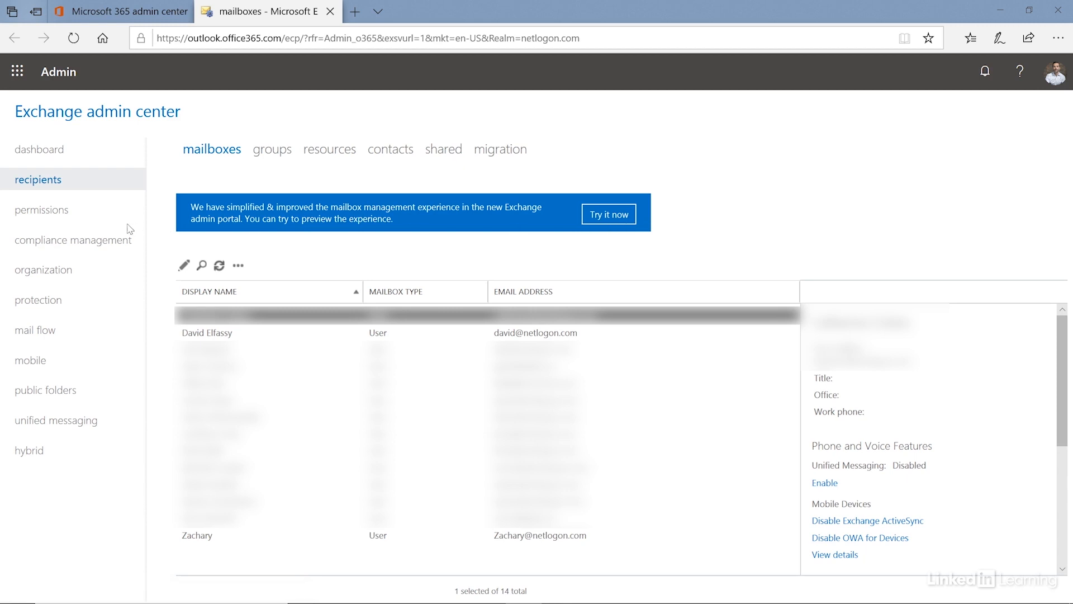
mouse_move(75, 443)
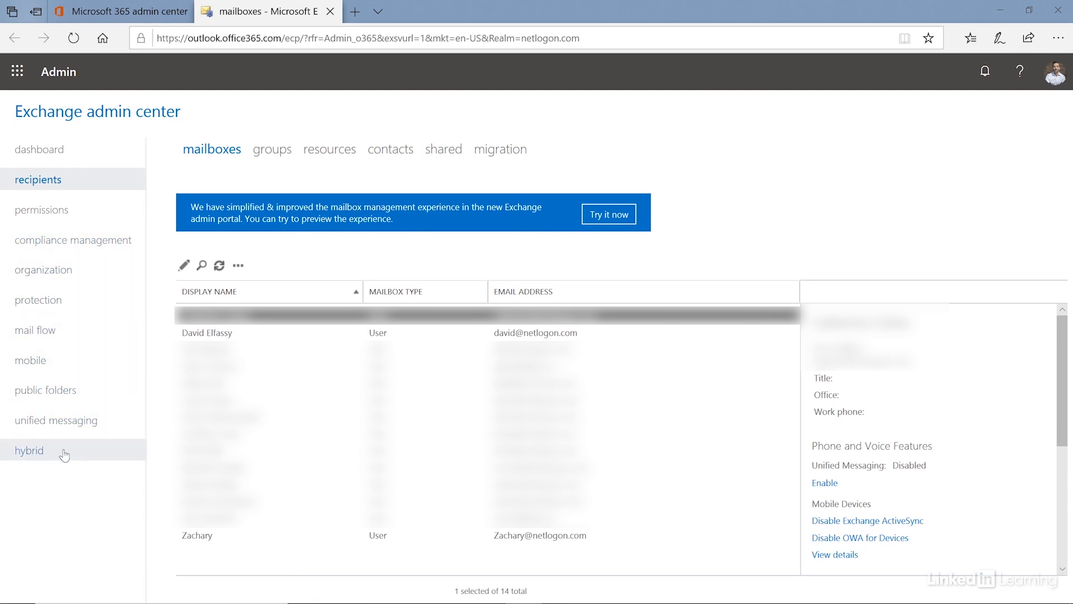
mouse_move(72, 435)
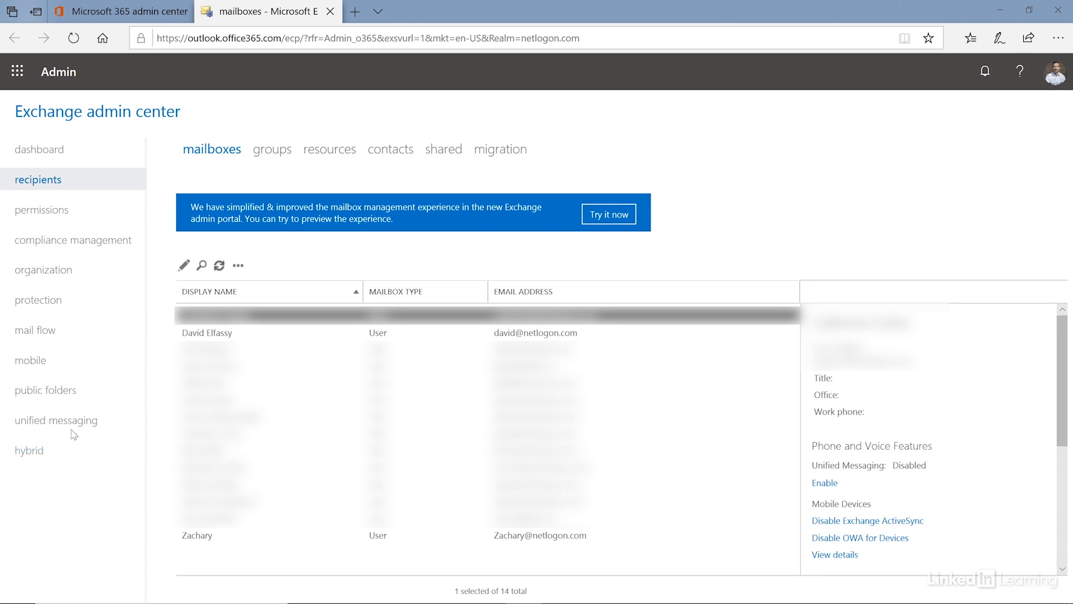
mouse_move(80, 405)
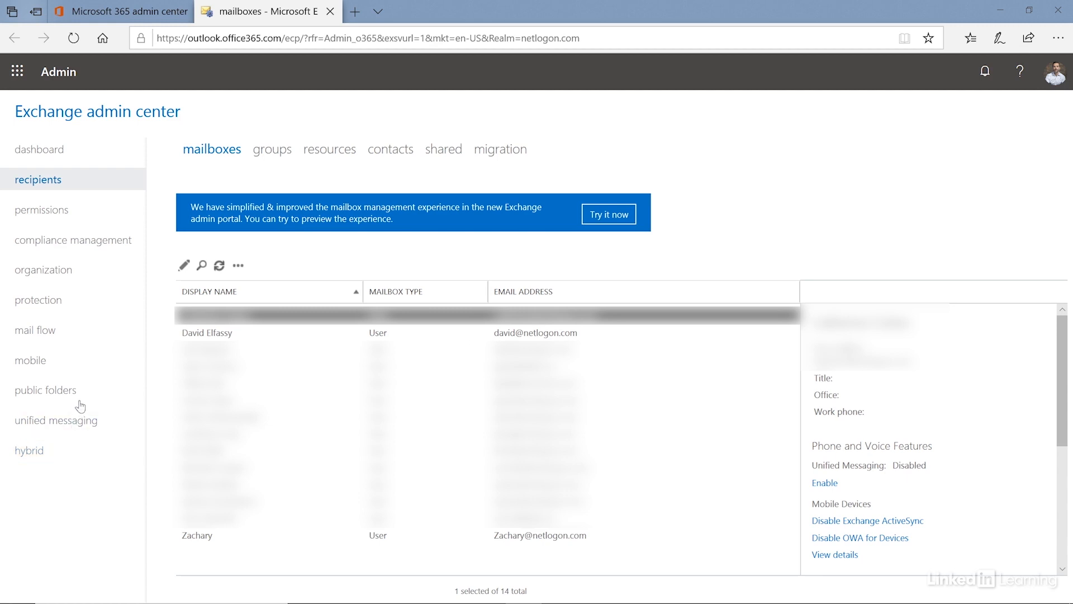
mouse_move(623, 226)
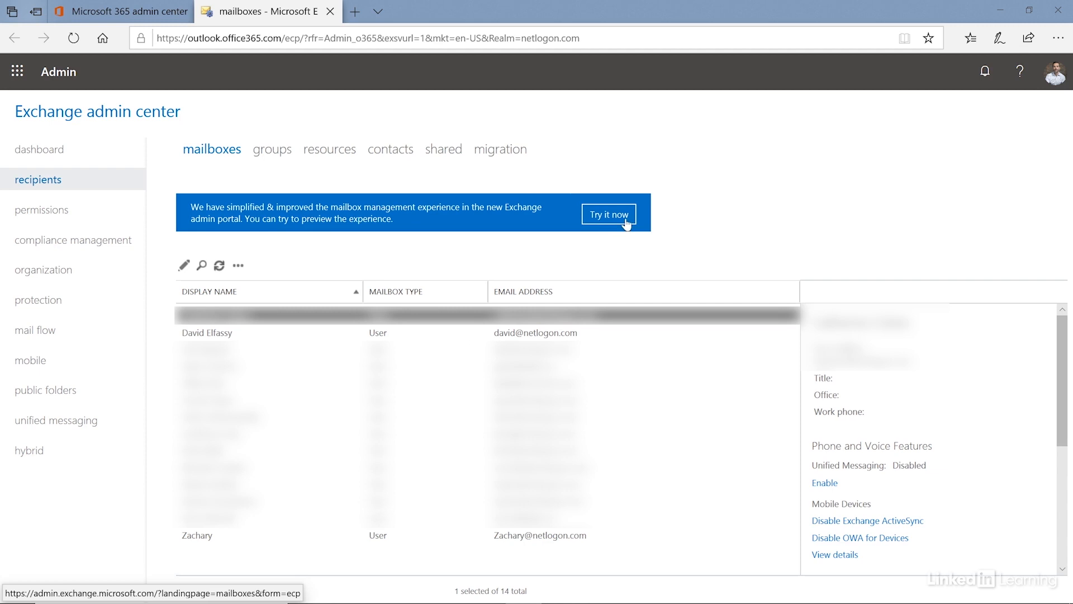
mouse_move(620, 225)
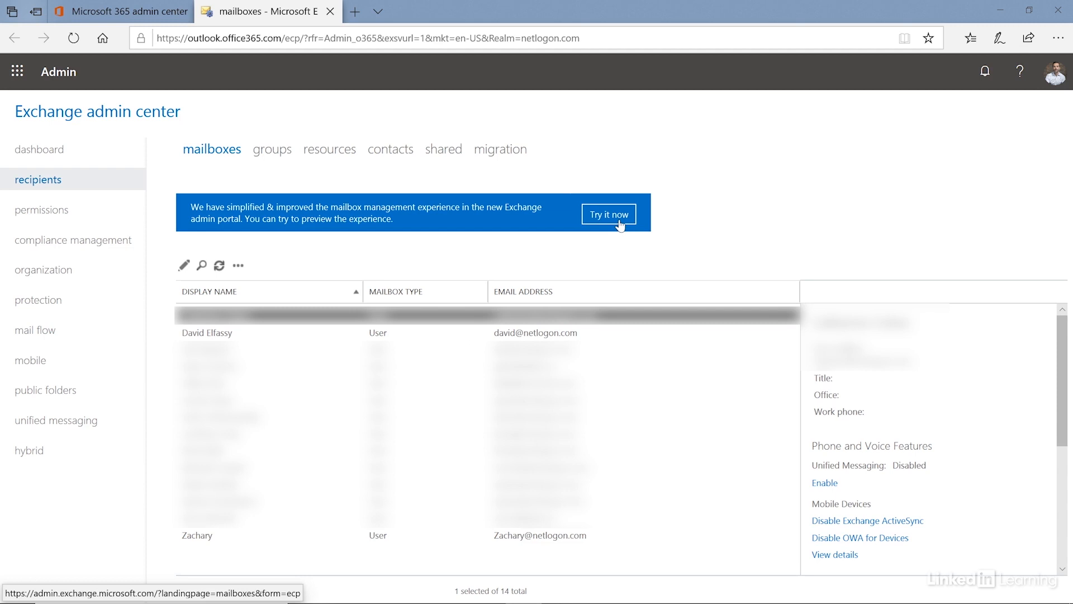
mouse_move(531, 229)
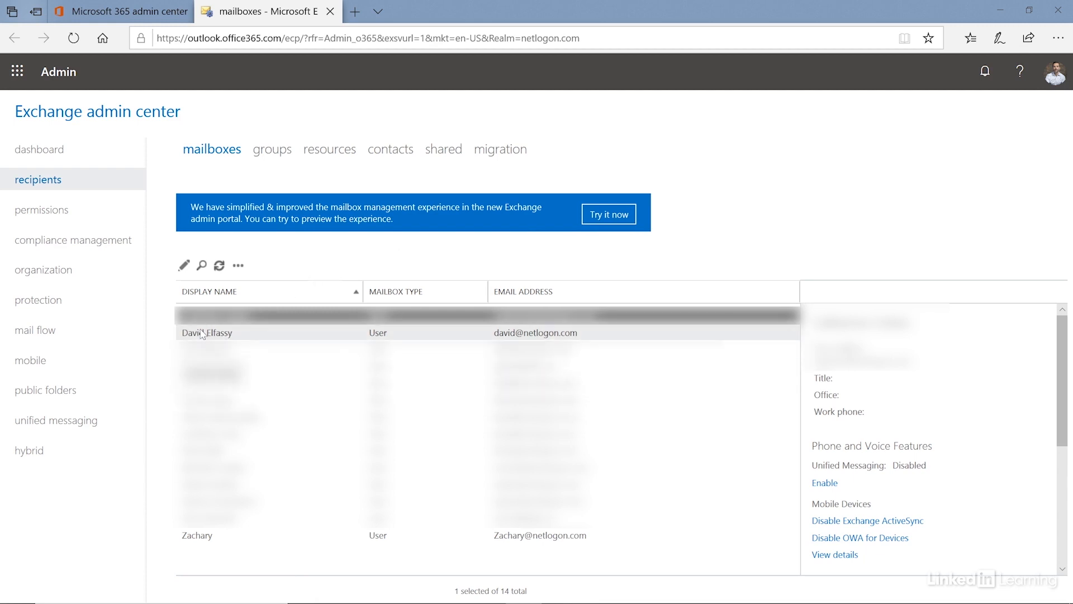
mouse_move(202, 333)
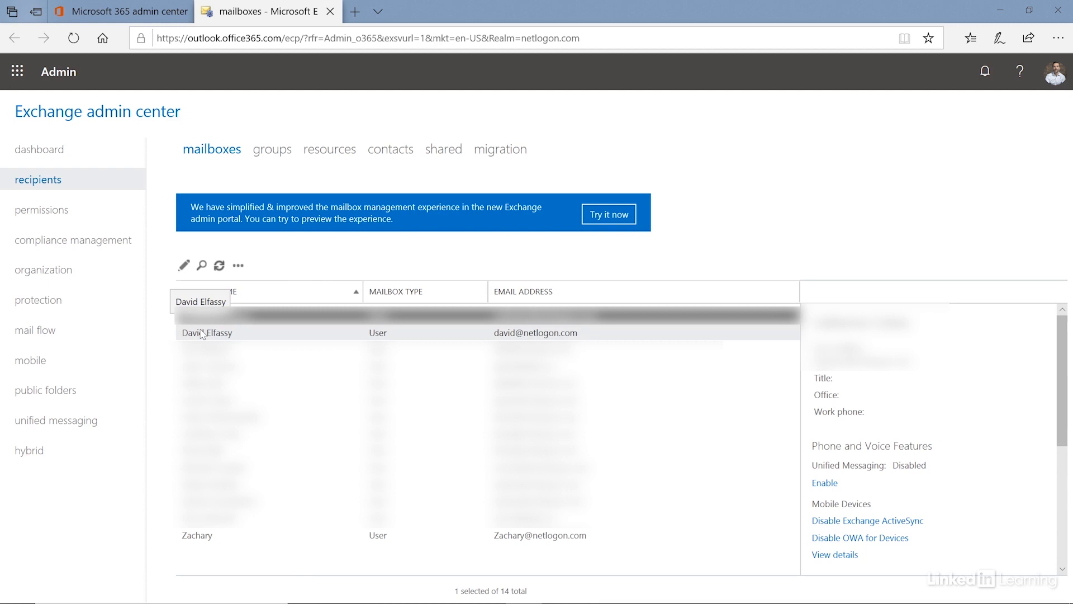
mouse_move(199, 336)
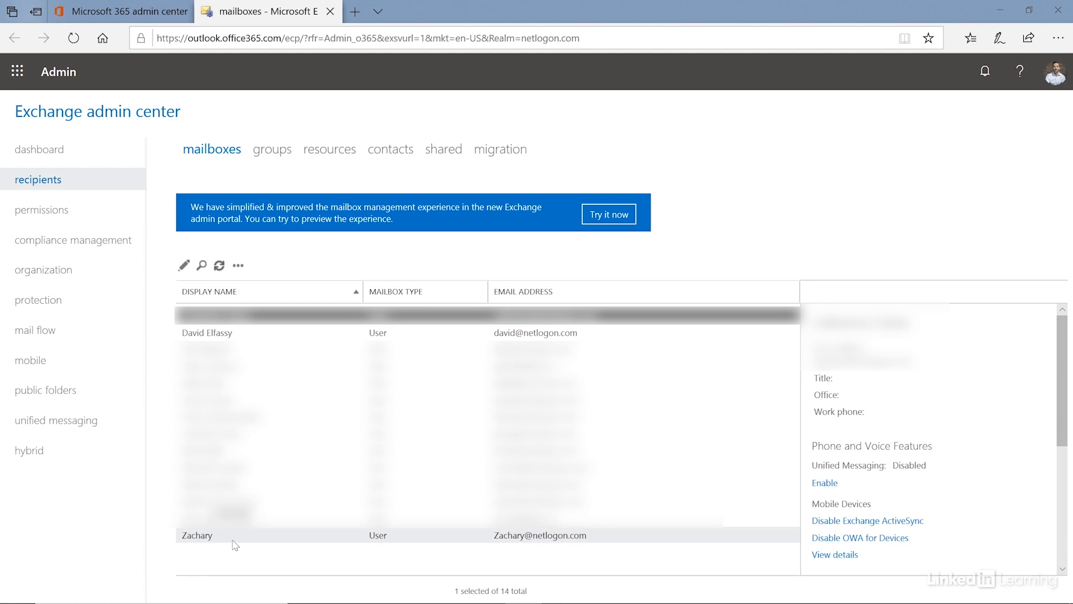
mouse_move(515, 552)
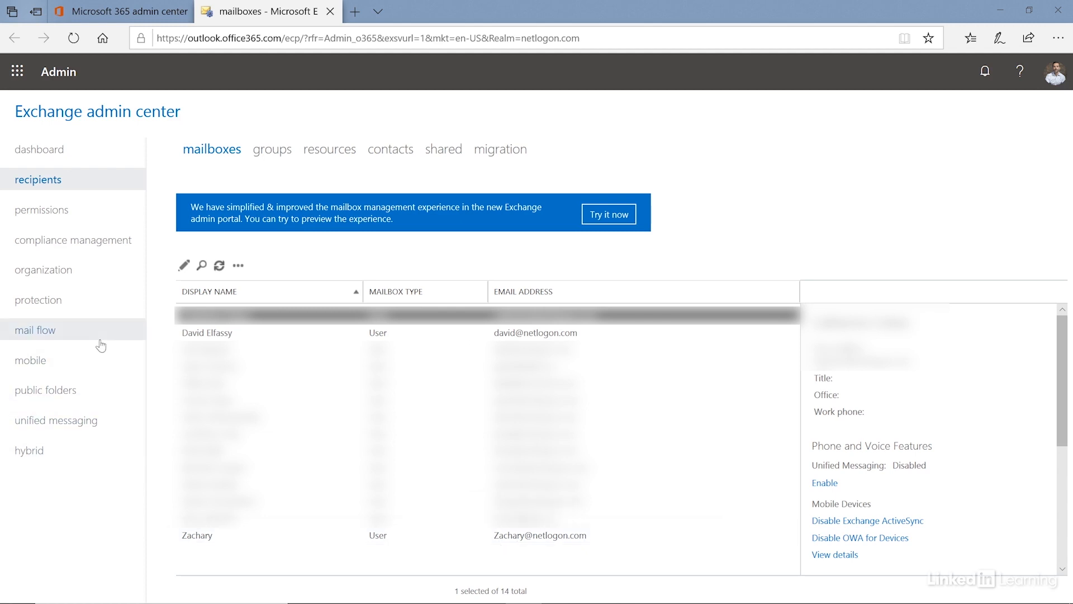
left_click(73, 240)
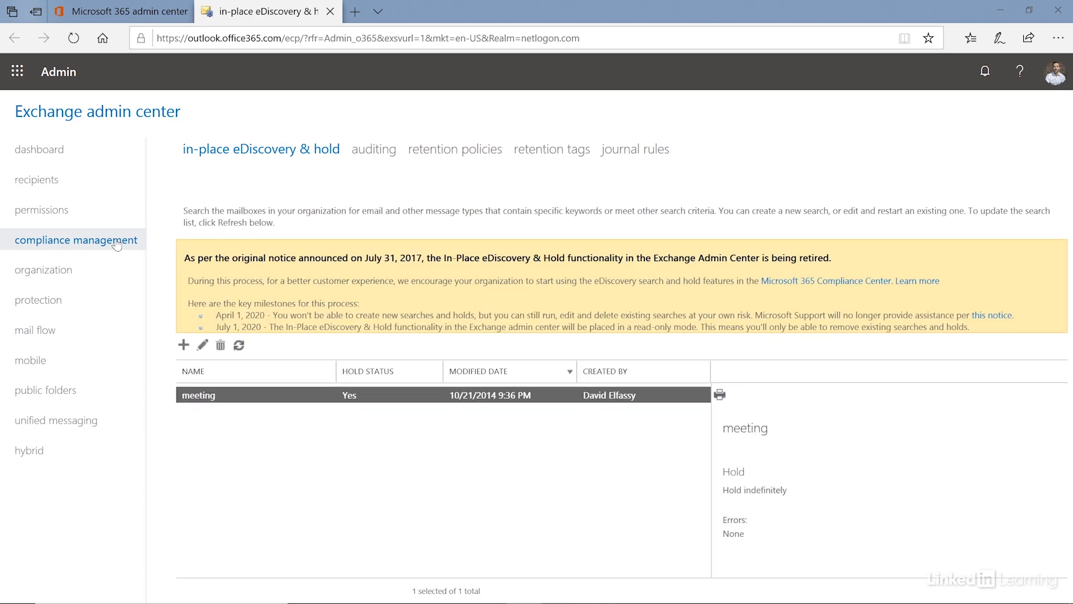
mouse_move(248, 169)
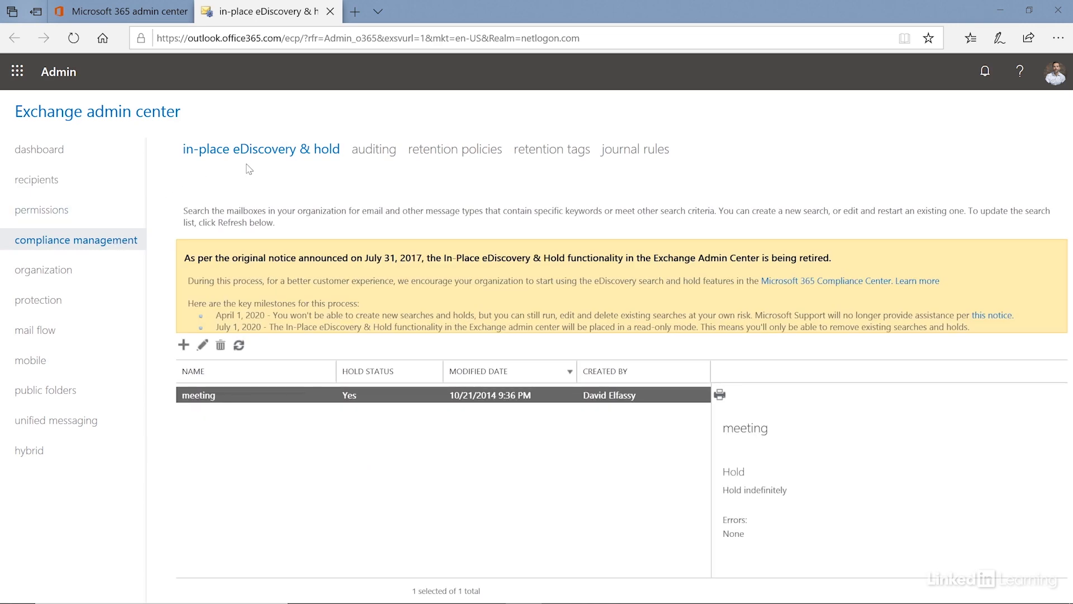
mouse_move(547, 176)
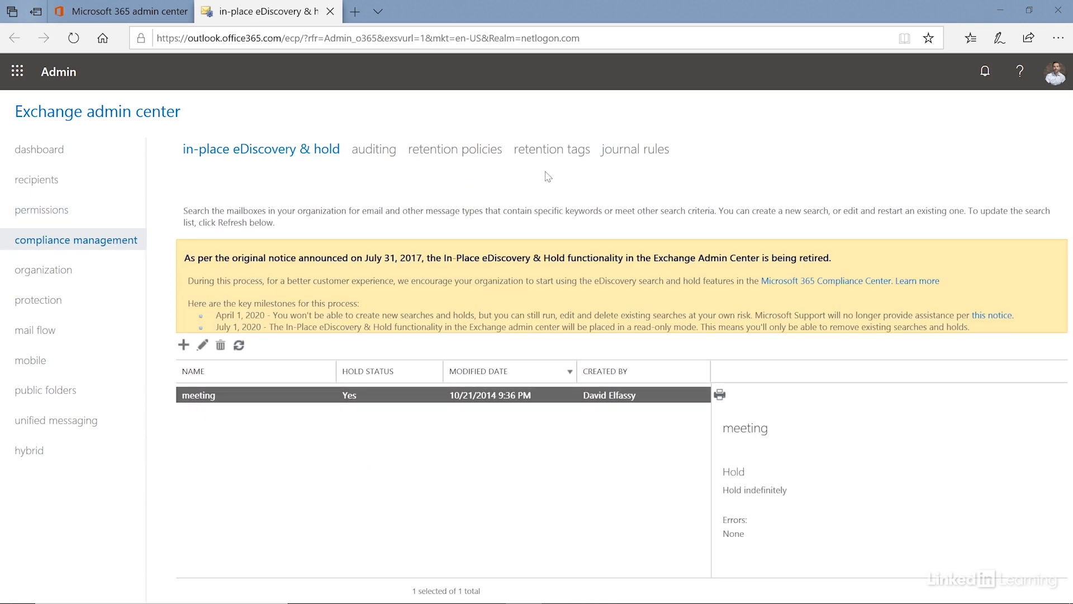
mouse_move(645, 176)
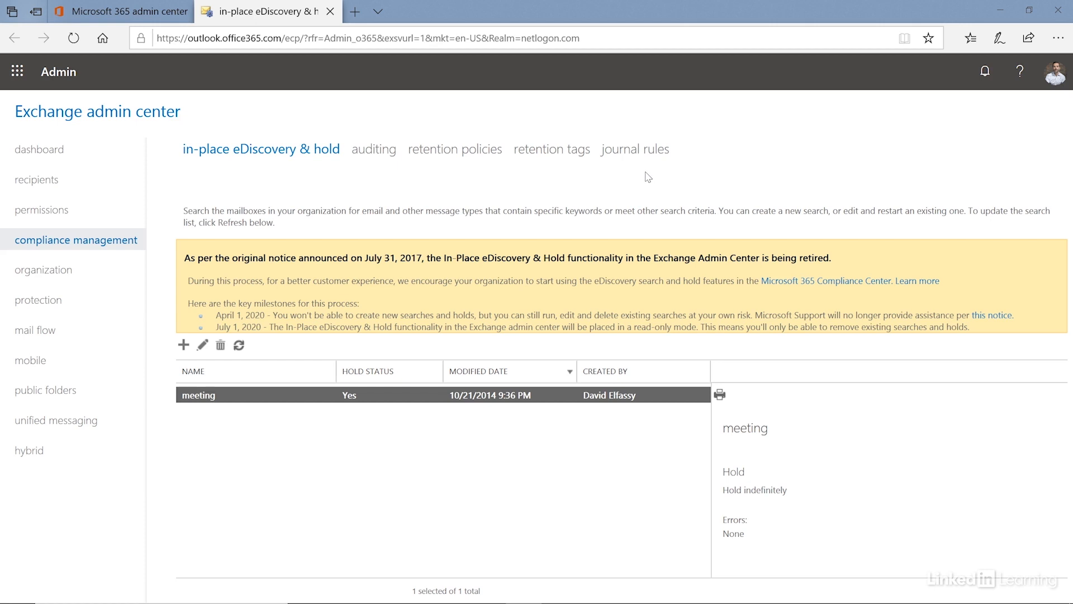
mouse_move(127, 252)
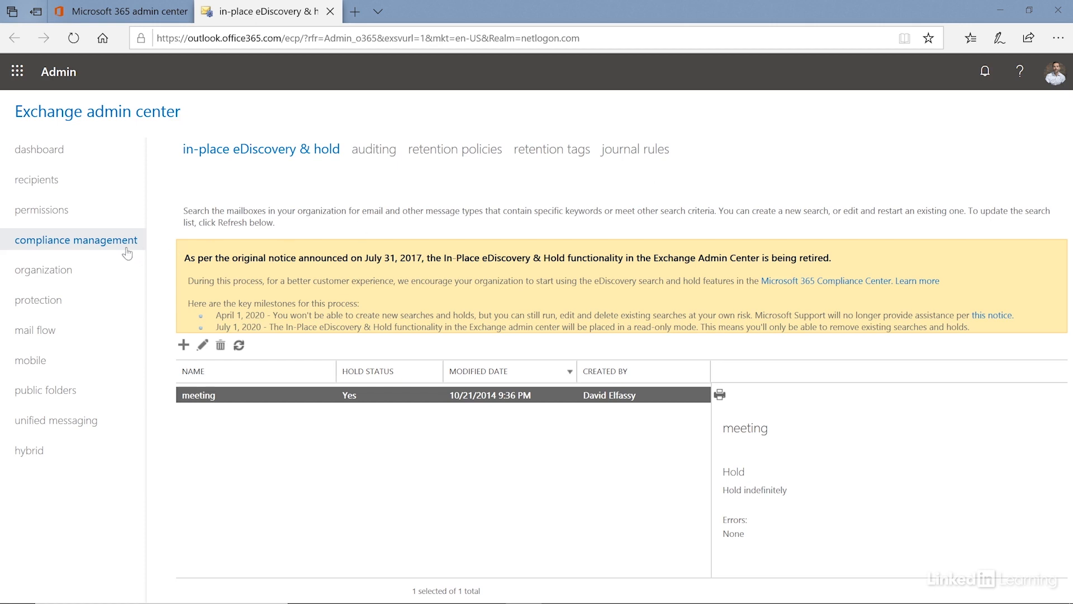
left_click(44, 269)
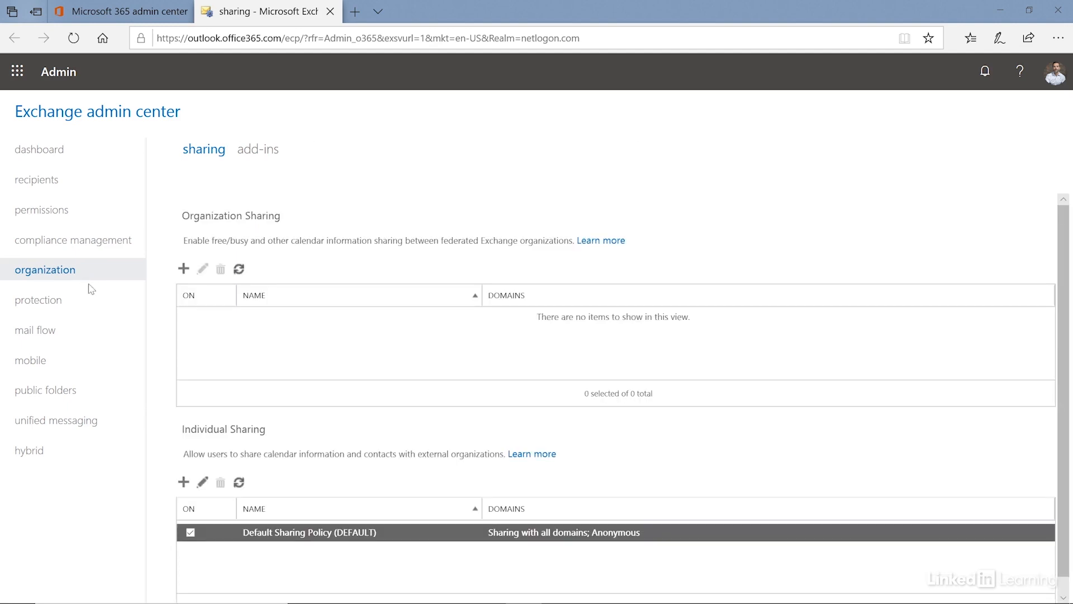
mouse_move(163, 405)
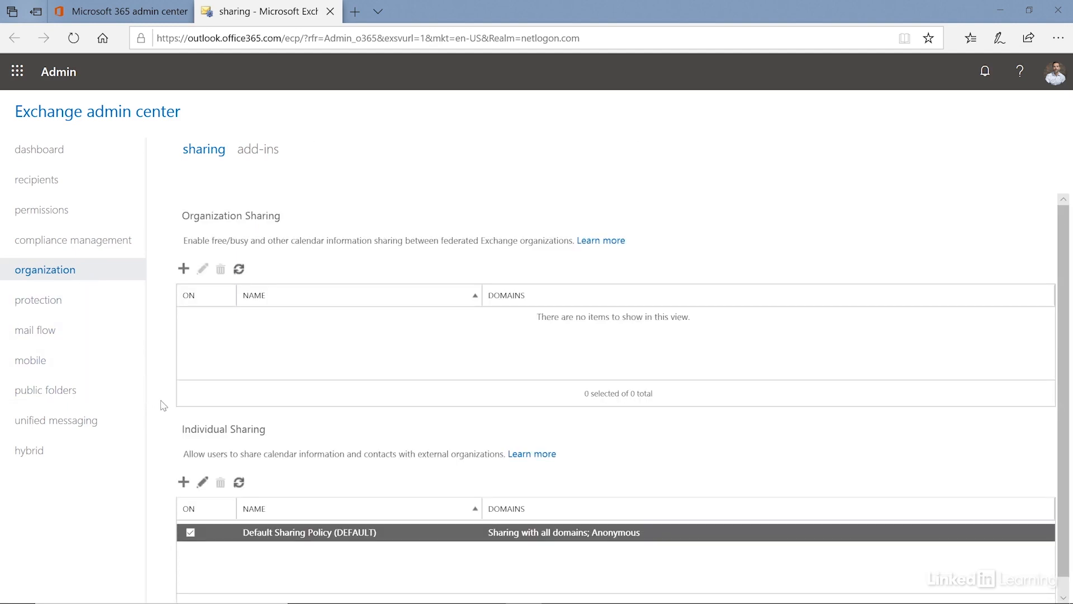
mouse_move(158, 426)
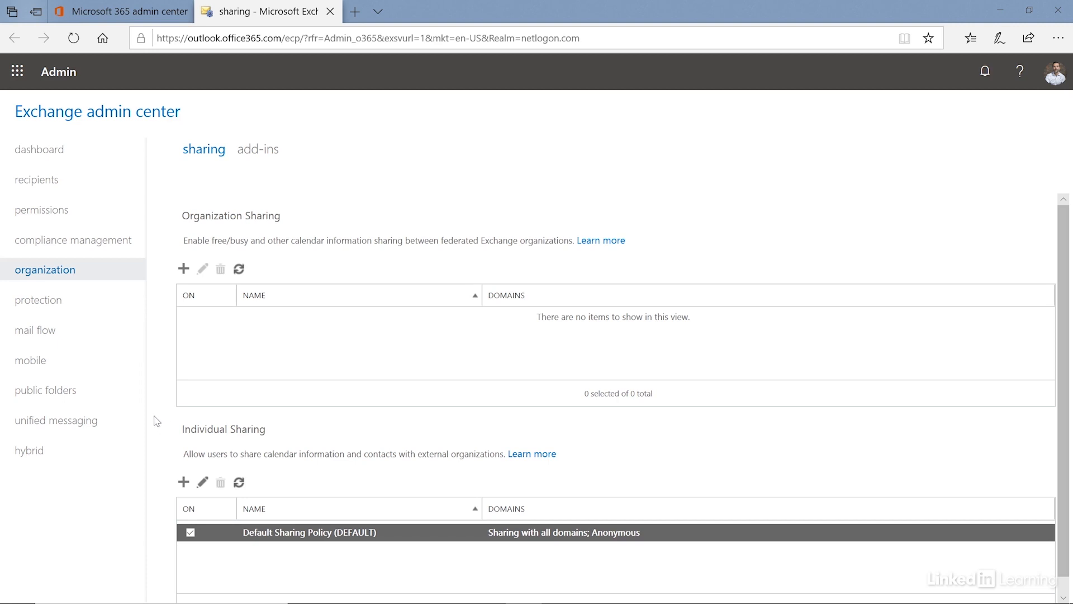
mouse_move(157, 408)
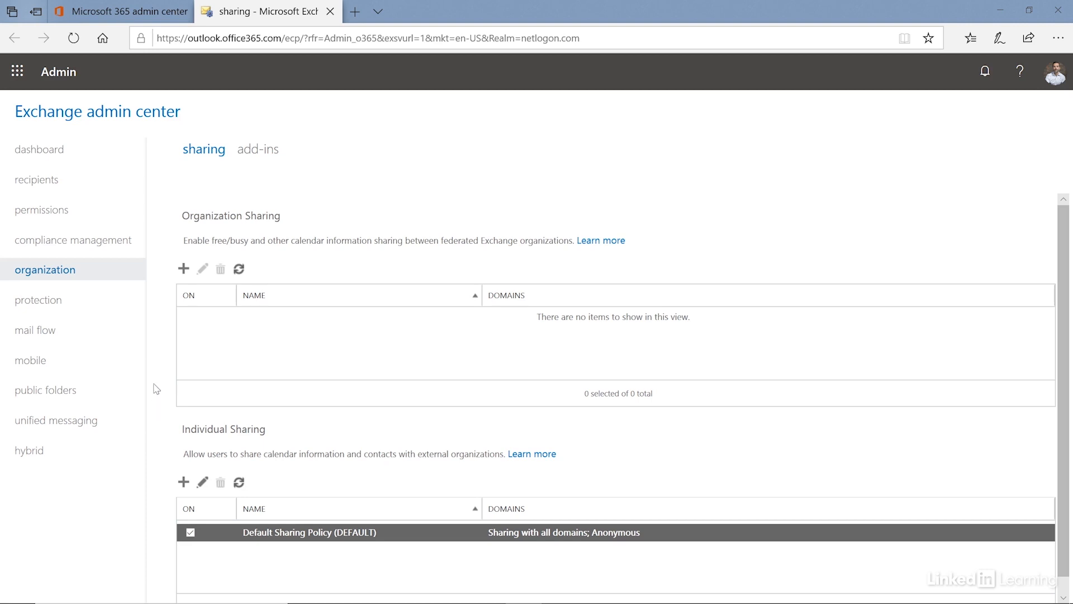
- Return to the dashboard, then reopen the recipients mailbox list with its details pane
left_click(39, 150)
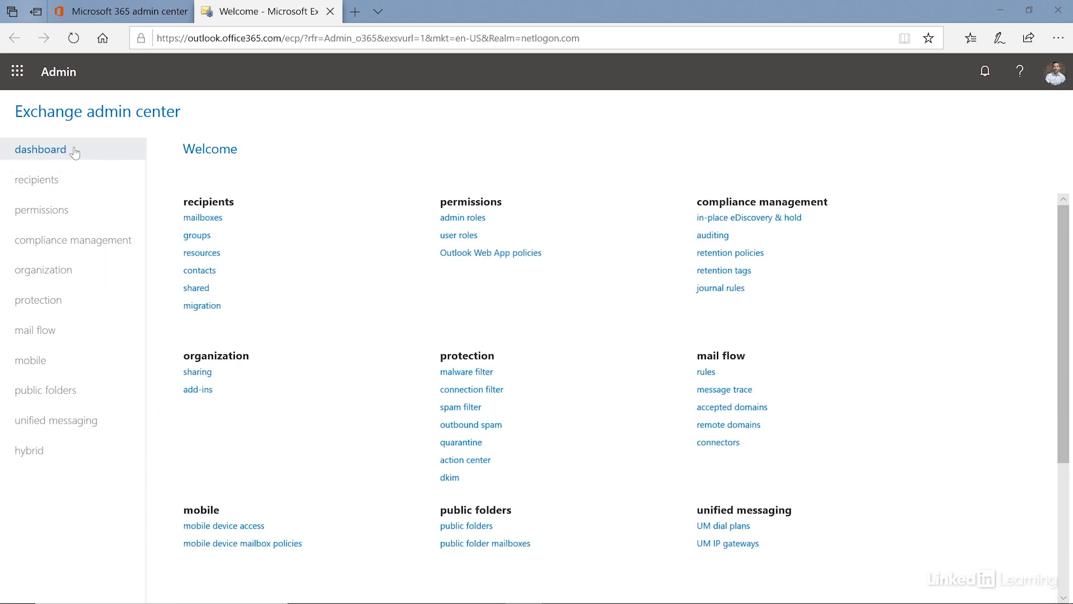
left_click(37, 179)
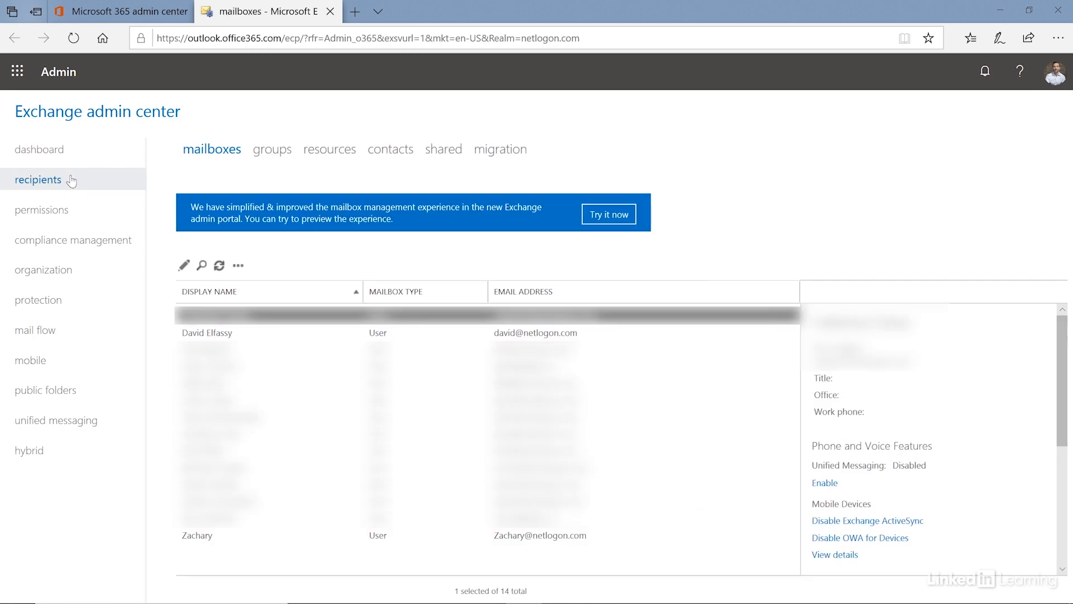
mouse_move(546, 254)
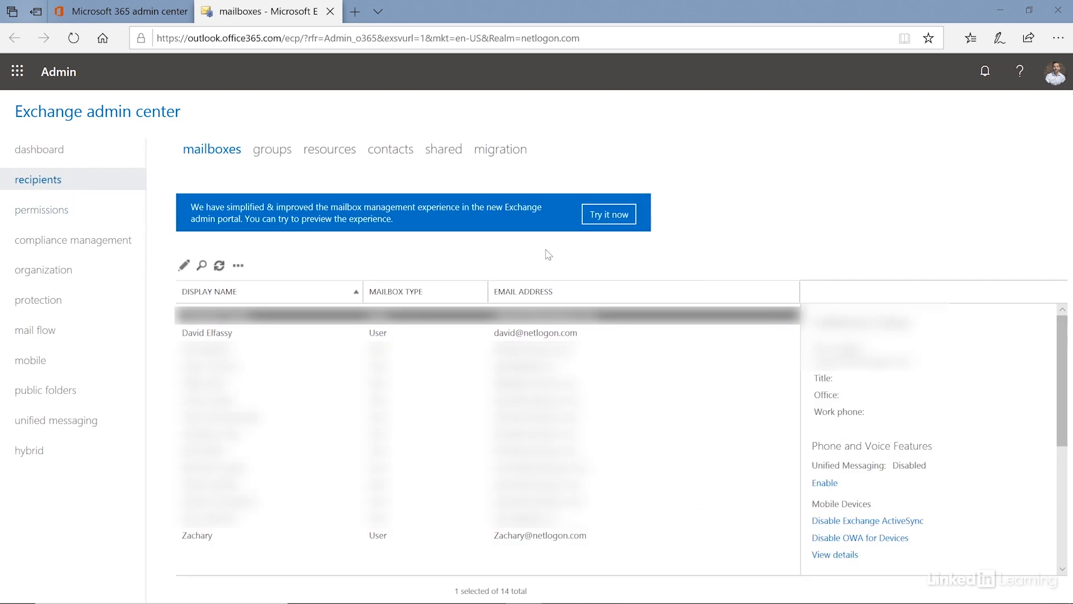
mouse_move(608, 214)
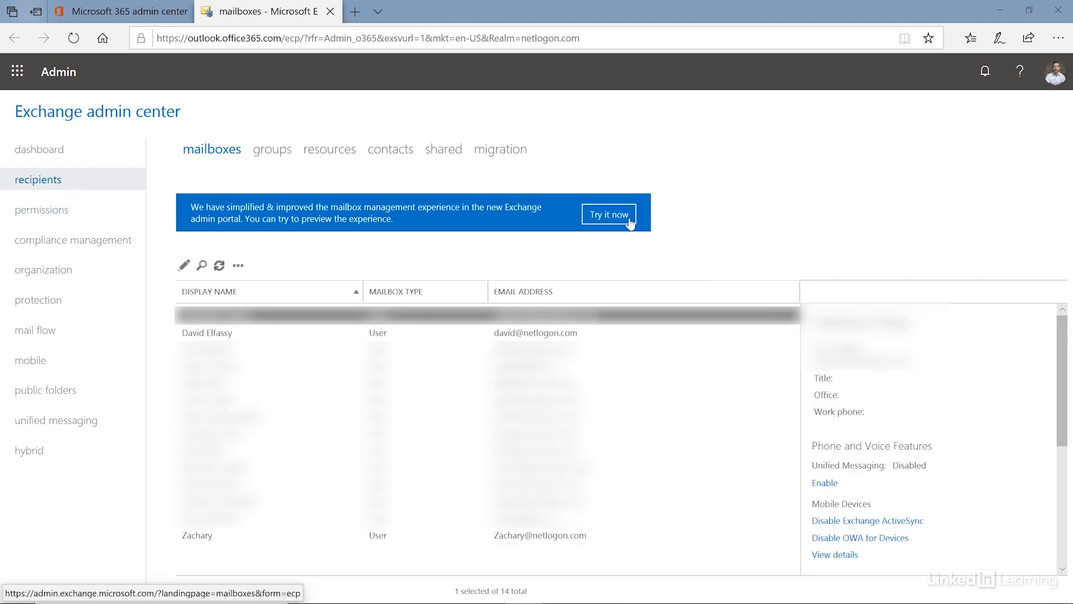
- Launch the new portal preview, expand Recipients and scroll through the Mailboxes list
left_click(608, 214)
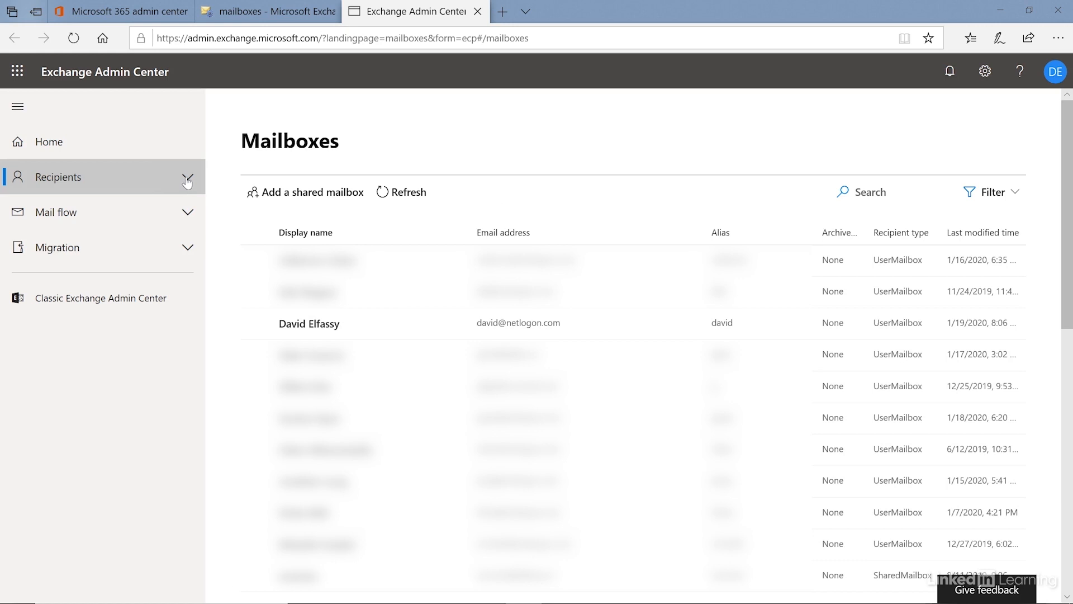
left_click(59, 177)
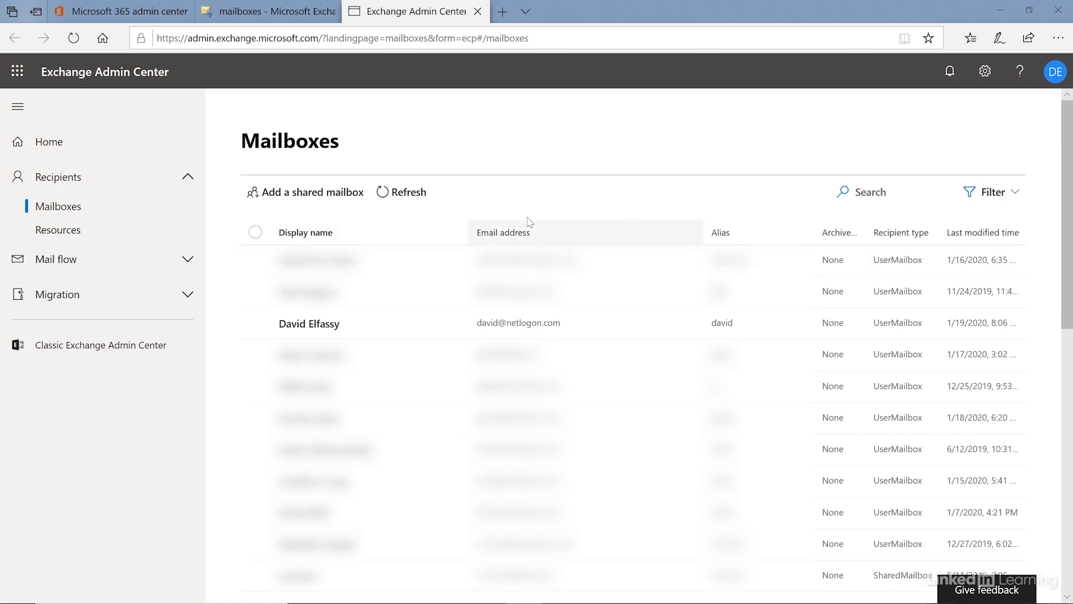
scroll("down", 3)
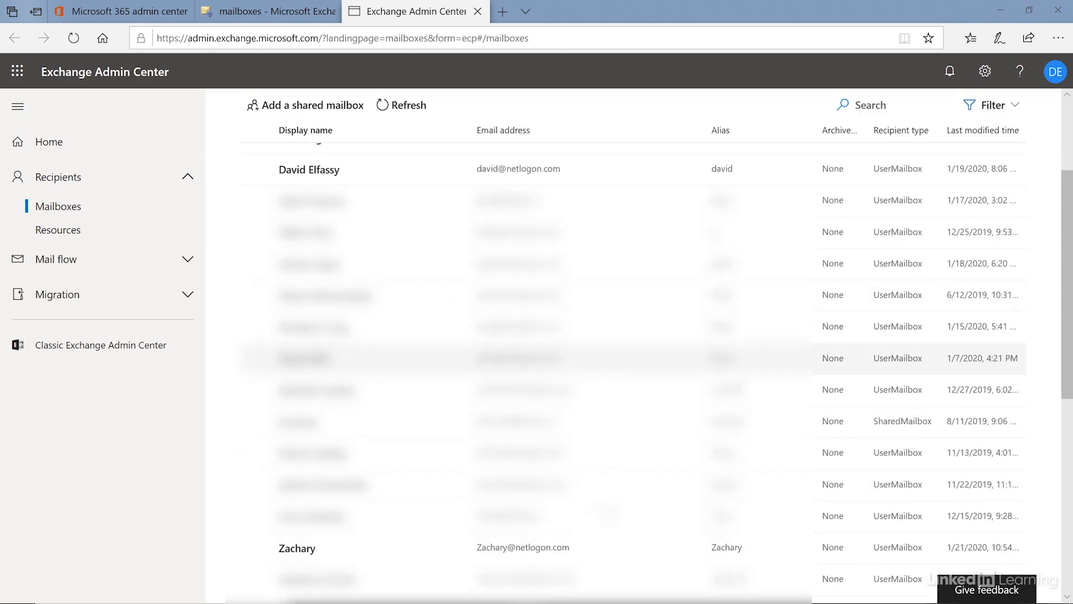
scroll("down", 3)
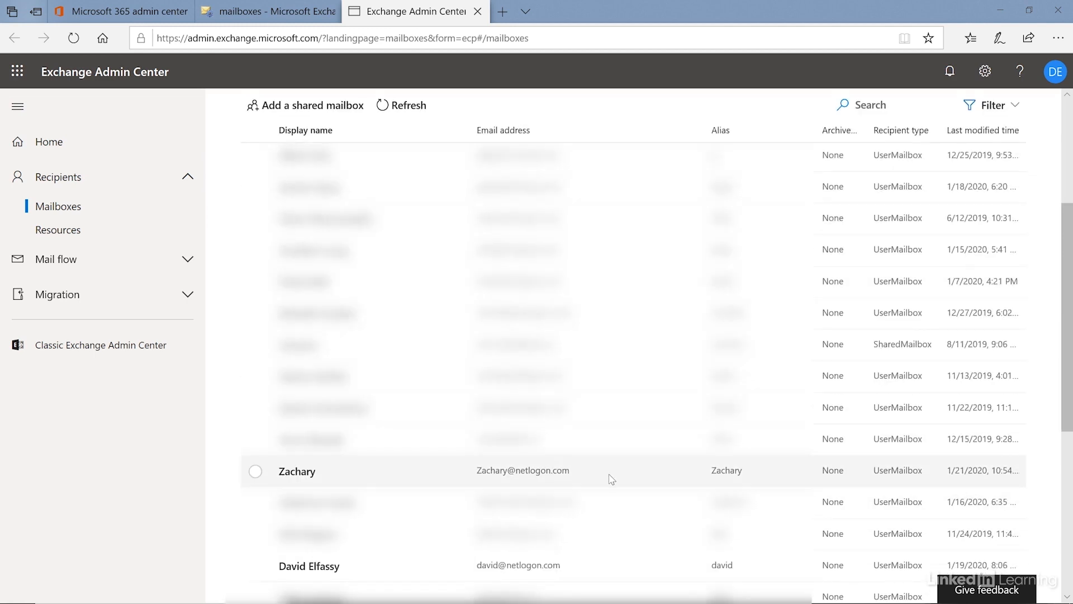
mouse_move(924, 475)
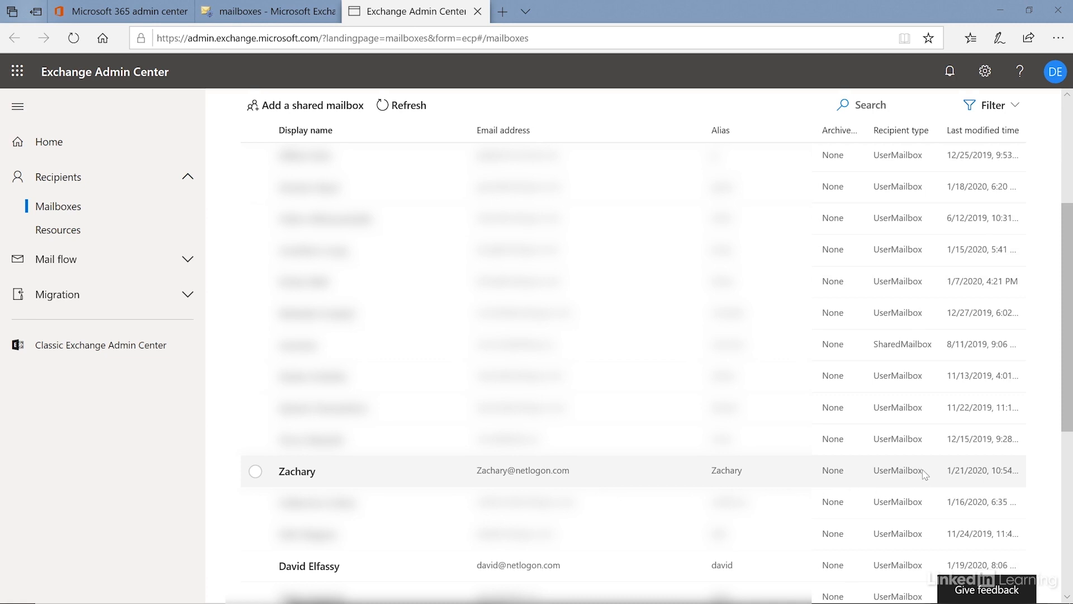
left_click(297, 471)
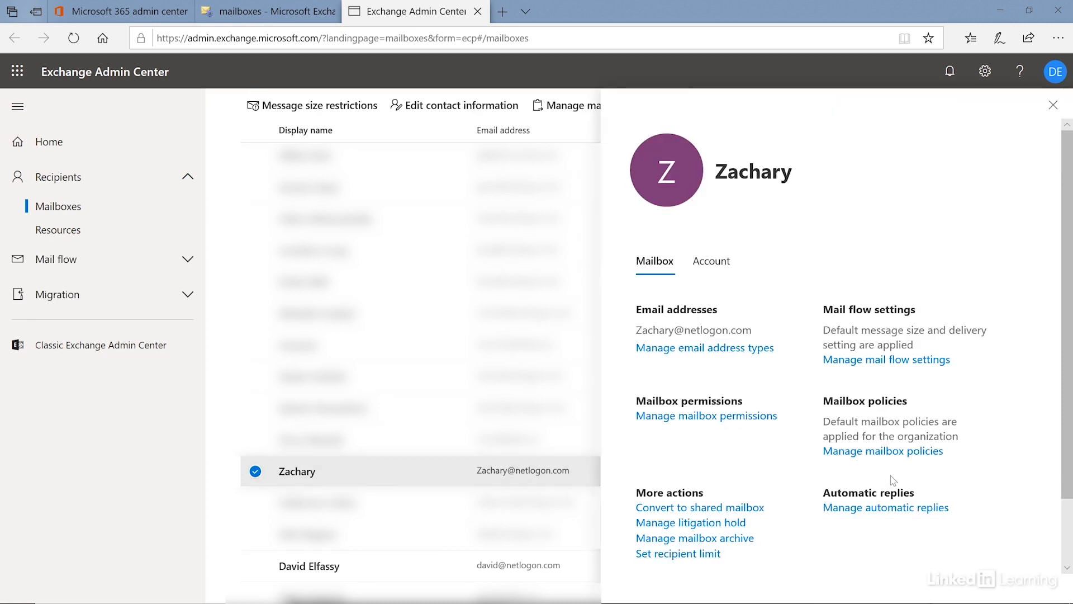
mouse_move(904, 314)
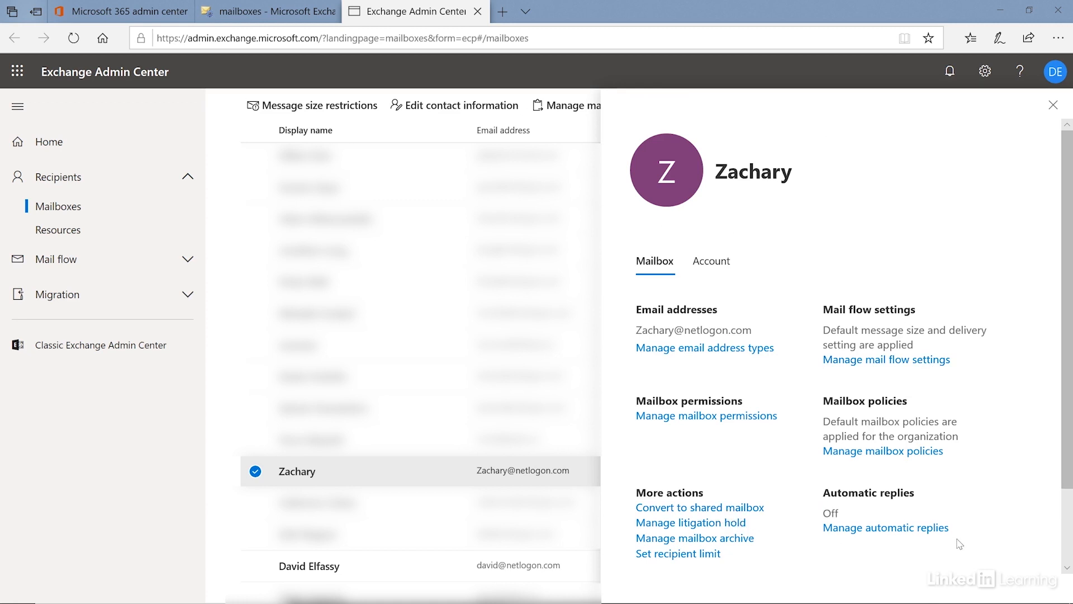
mouse_move(1053, 108)
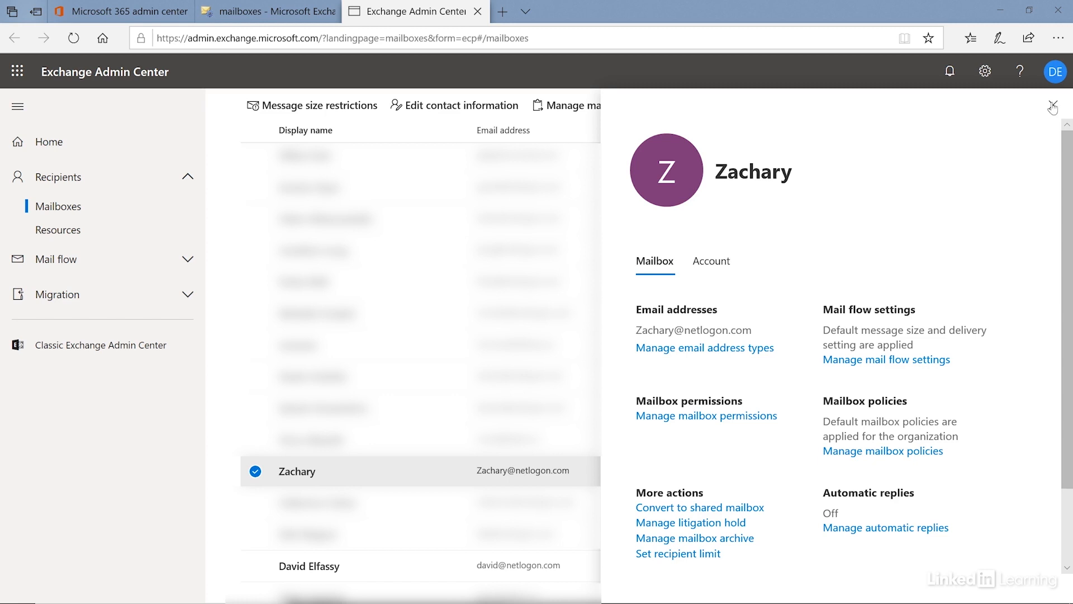
left_click(1053, 108)
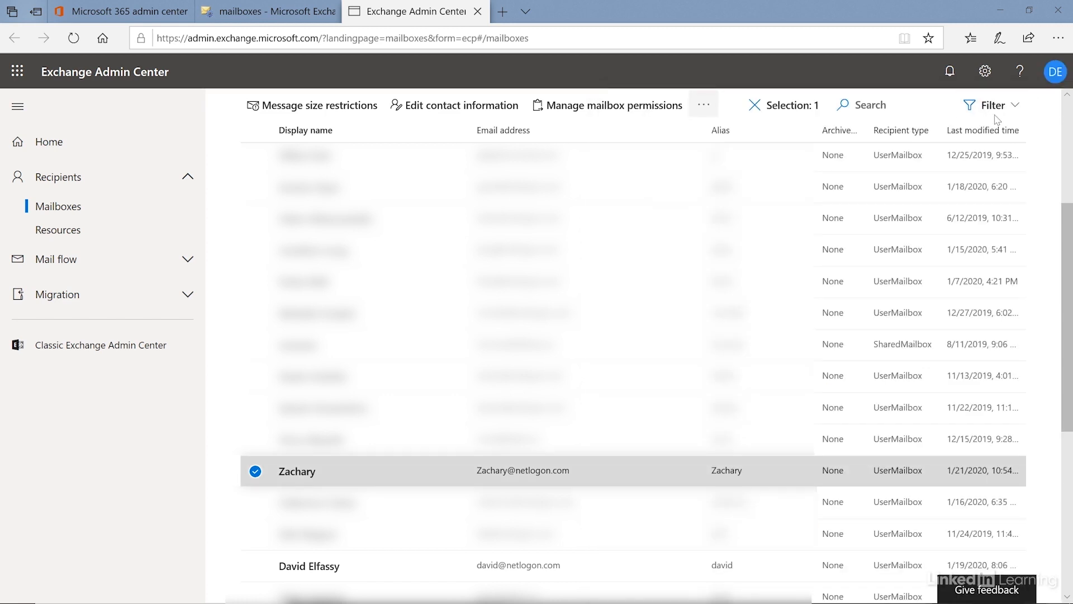
scroll("up", 3)
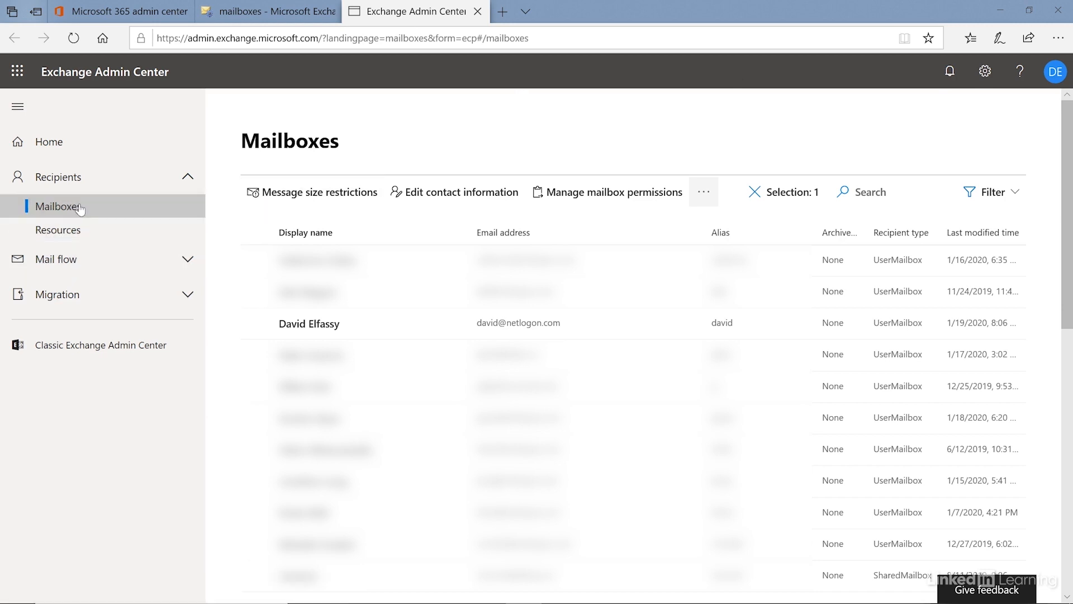
mouse_move(57, 259)
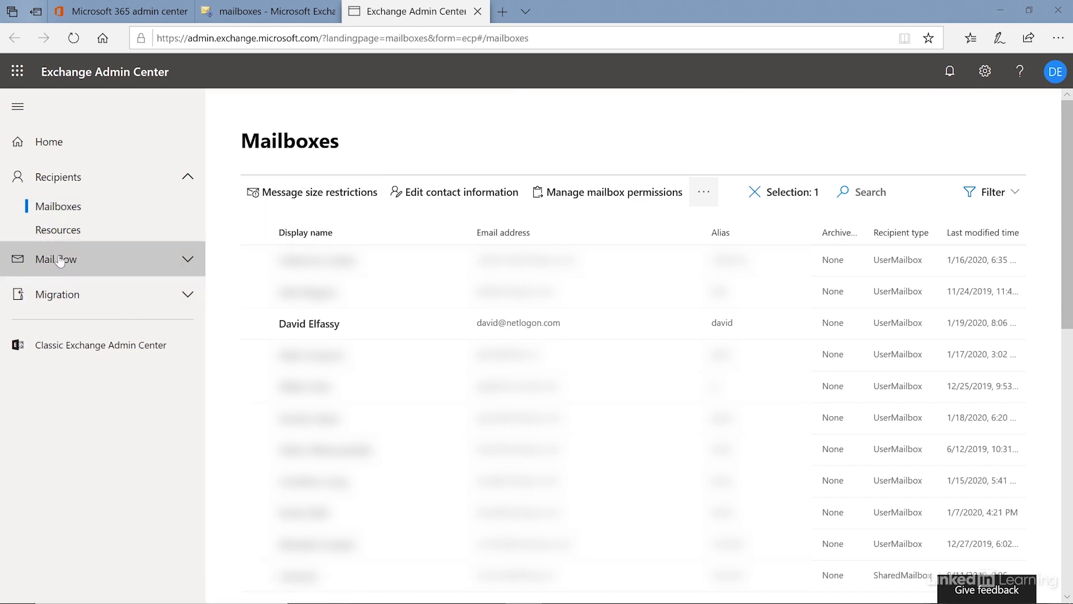
- Collapse and re-expand Recipients, then open the empty Resources page
left_click(57, 177)
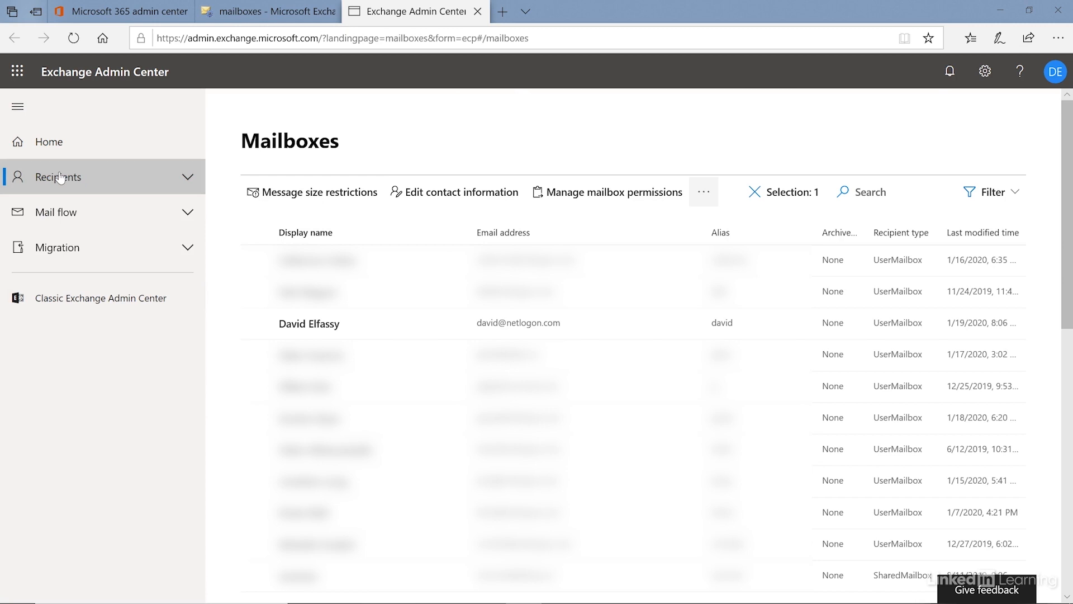
mouse_move(56, 211)
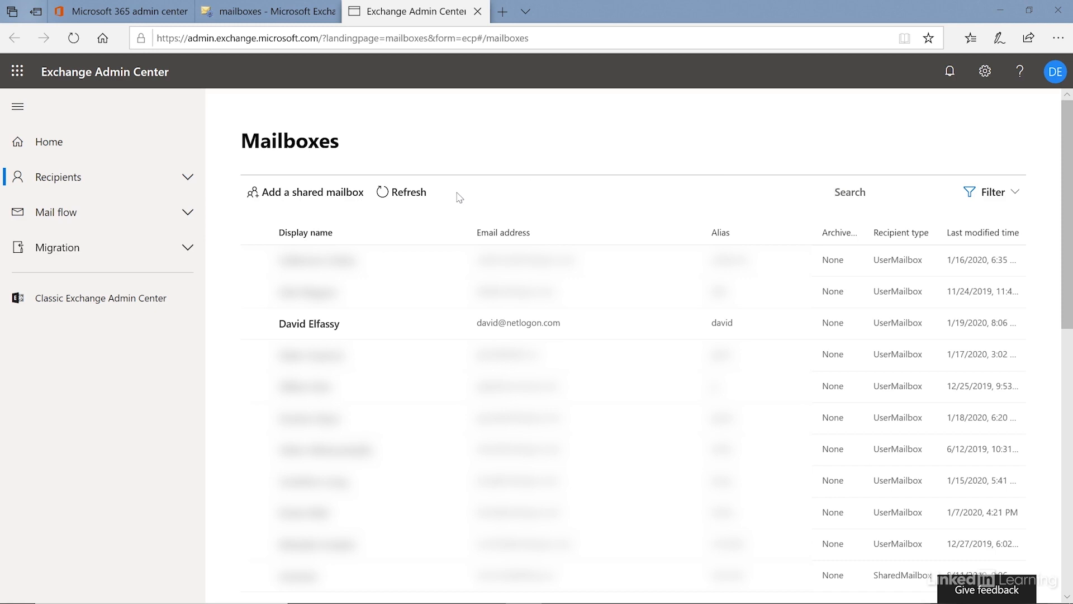
left_click(61, 176)
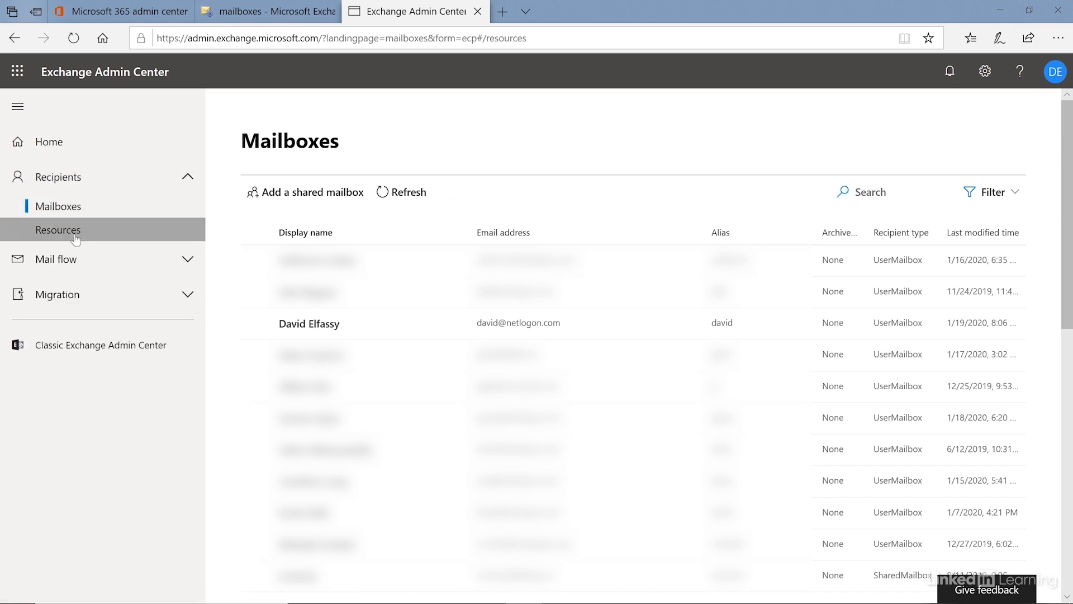
left_click(57, 230)
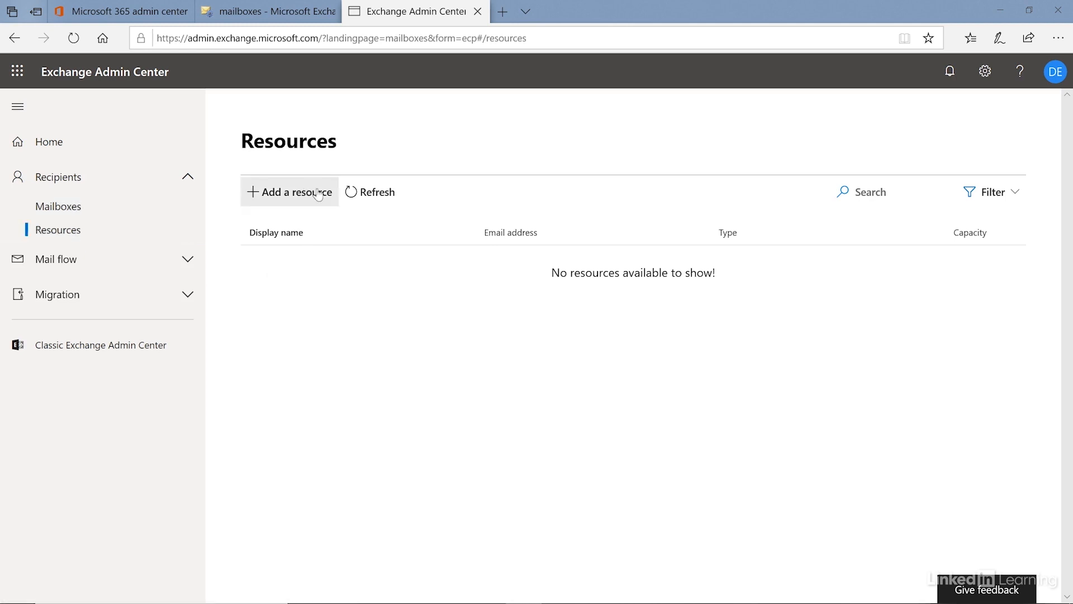
mouse_move(307, 198)
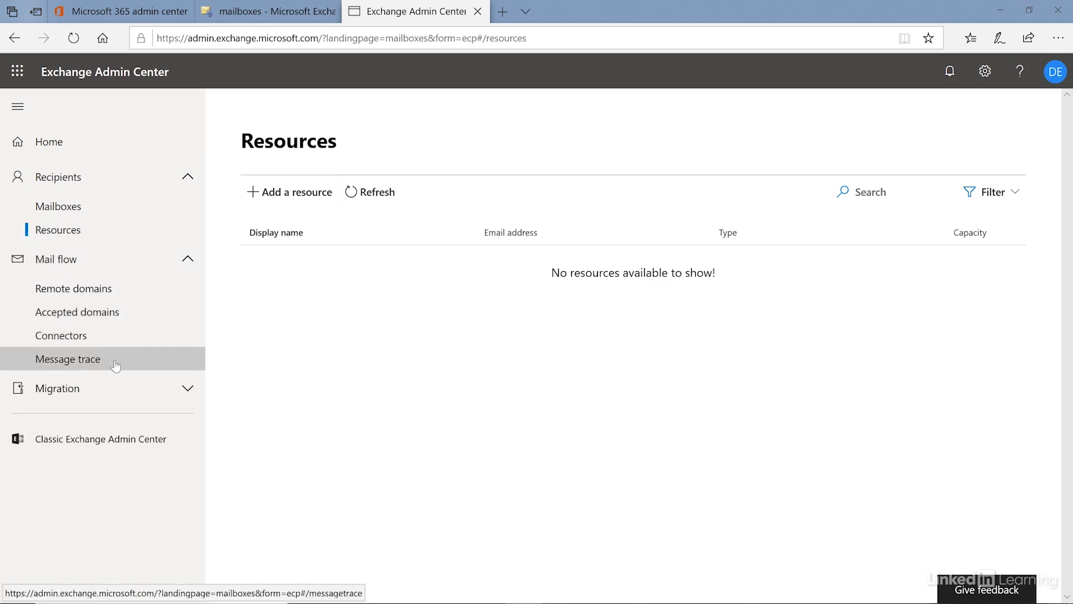
- Open Message trace under Mail flow, which reads only 'Coming soon.'
left_click(67, 359)
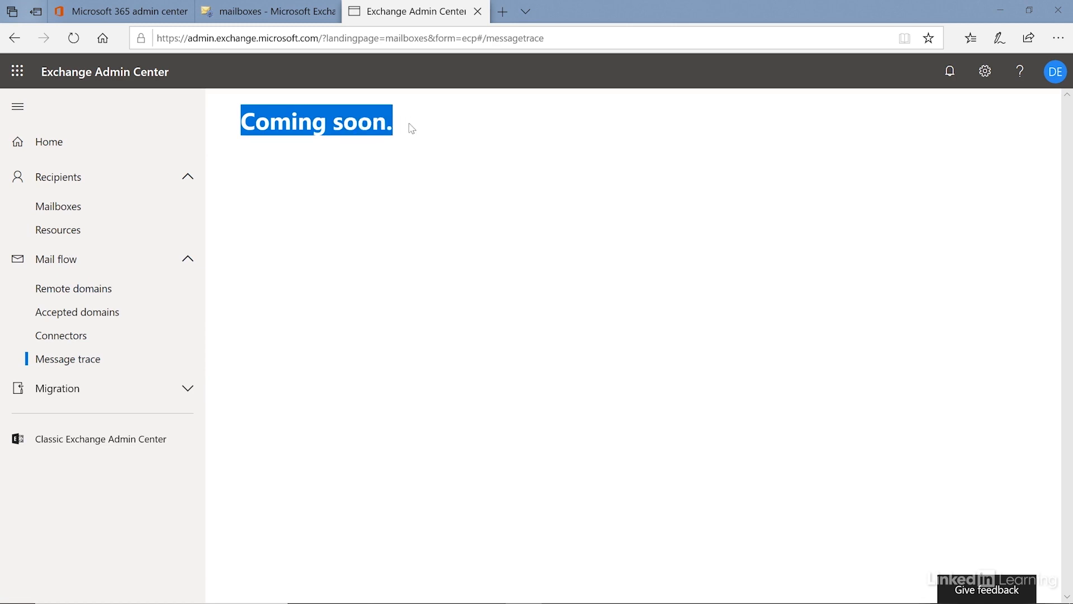
mouse_move(725, 259)
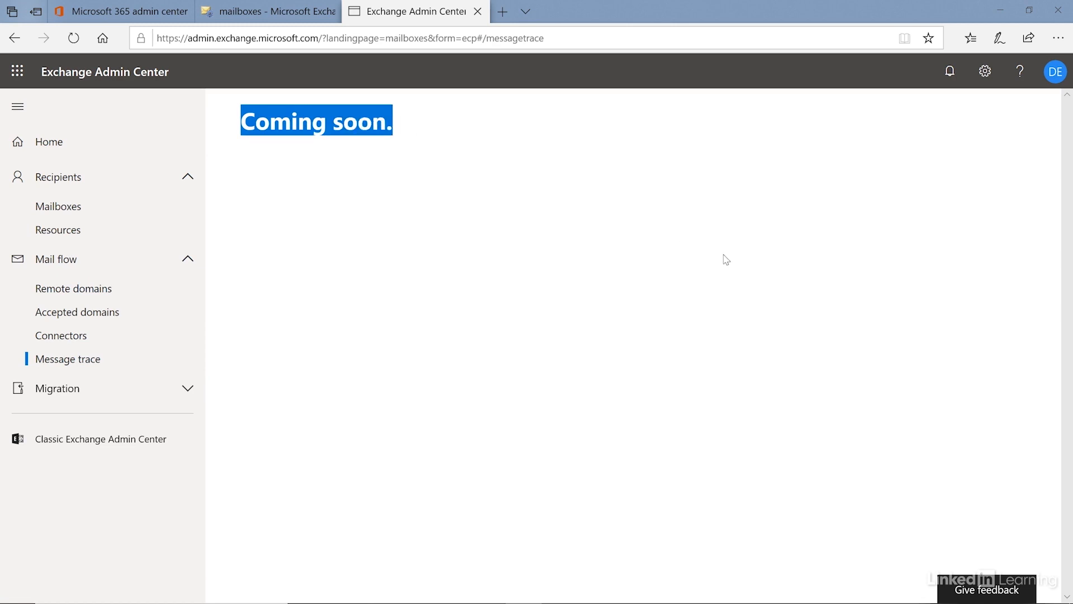